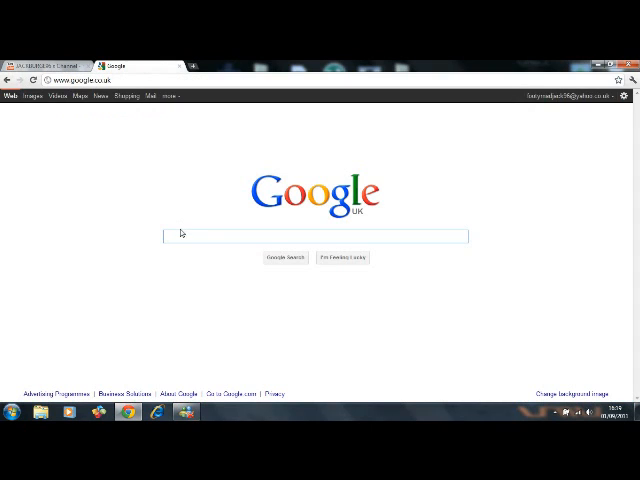
Step: Search Google for Webs to reach the webs.com free website builder
left_click(315, 237)
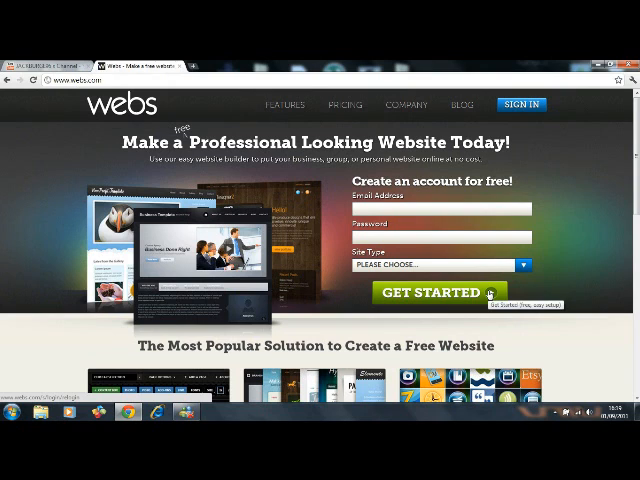
Step: Start a free Webs account and enter the email (jack@gm…) and password
left_click(433, 292)
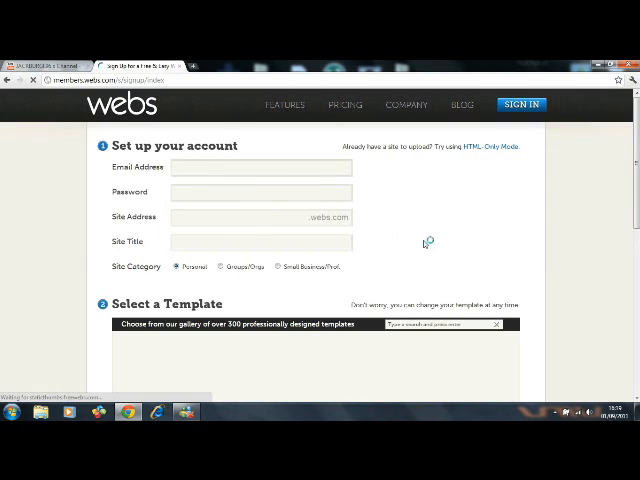
left_click(260, 168)
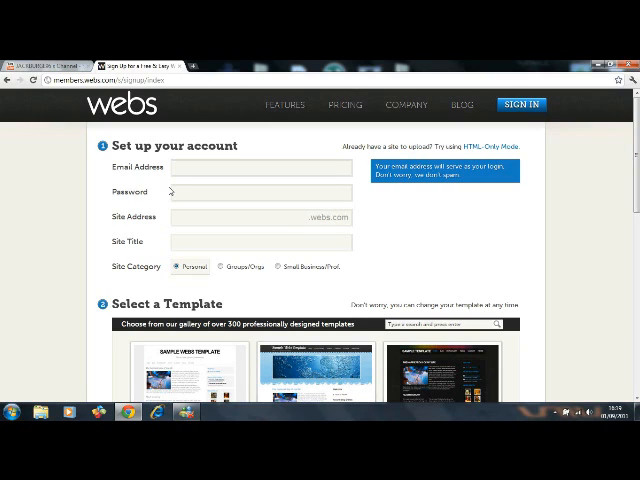
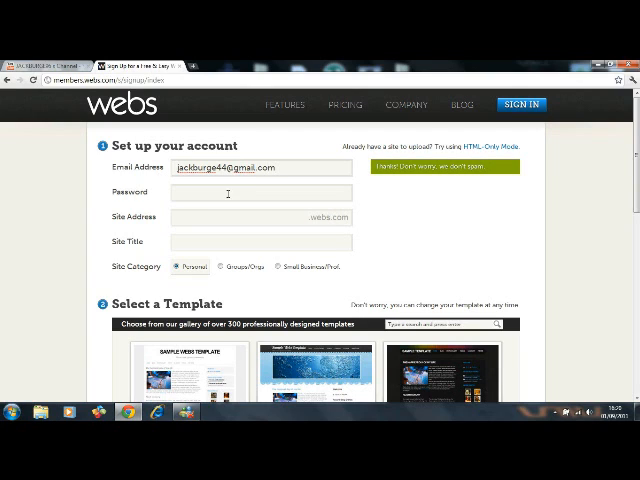
left_click(260, 192)
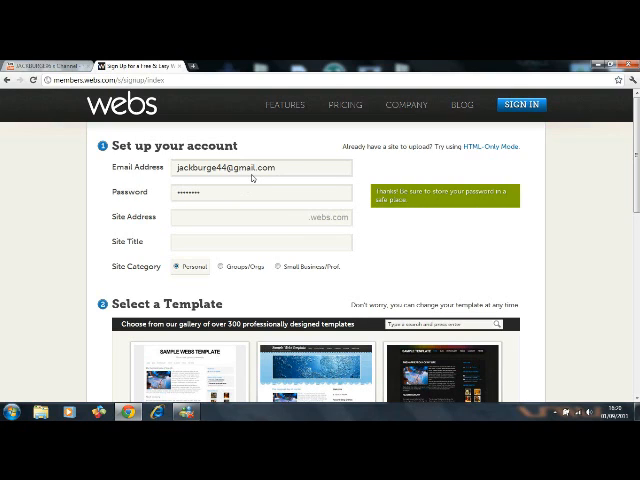
left_click(250, 217)
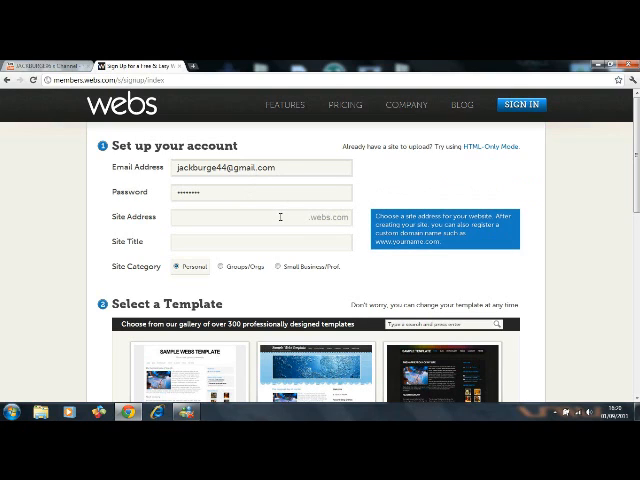
Step: Enter site address Burgey96 and site title BURGEY96 on the signup form
left_click(250, 217)
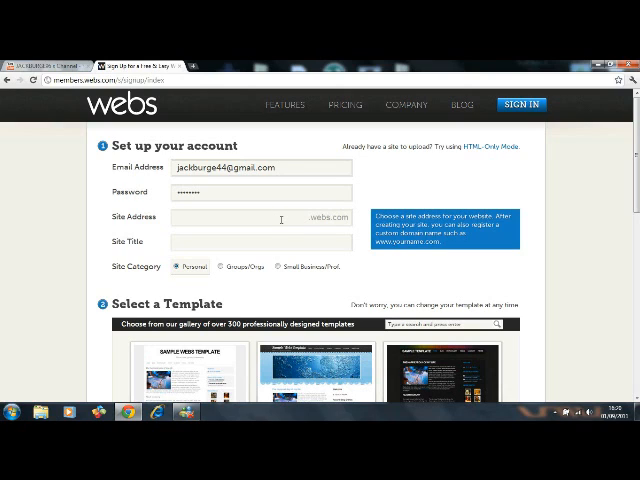
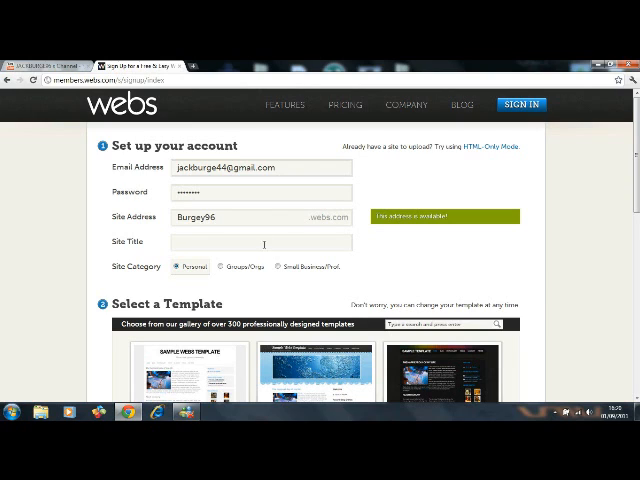
left_click(255, 243)
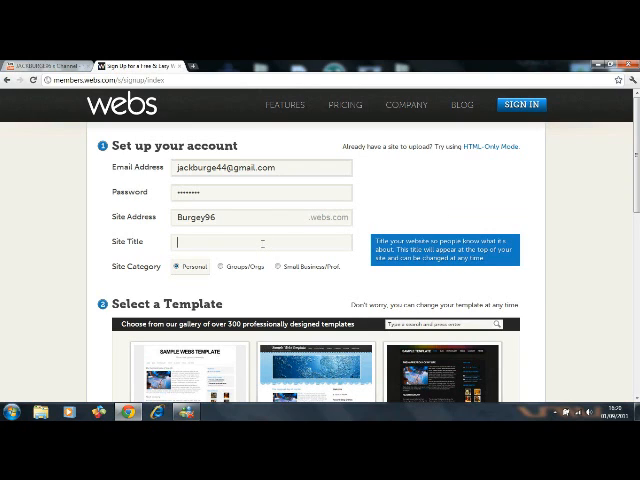
type("Bu")
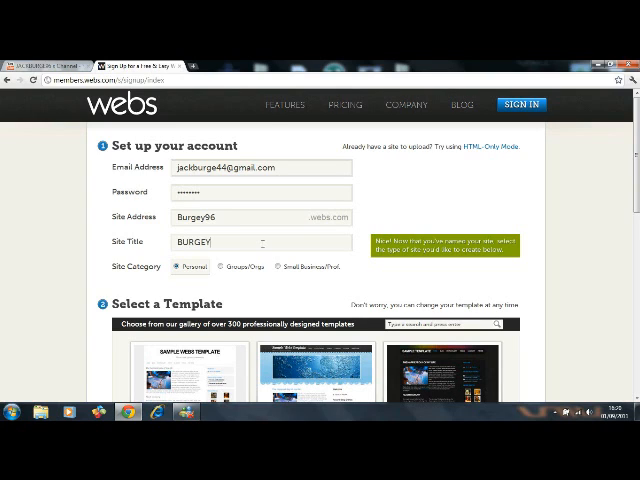
type("96")
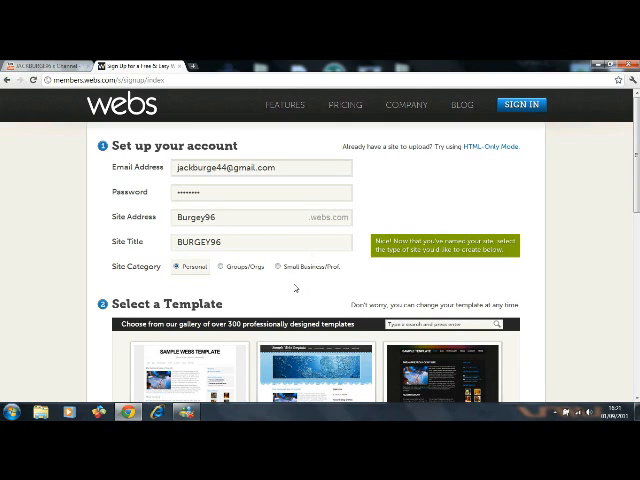
Step: Choose the dark template, add the News and Videos pages, and create the website
scroll("down", 3)
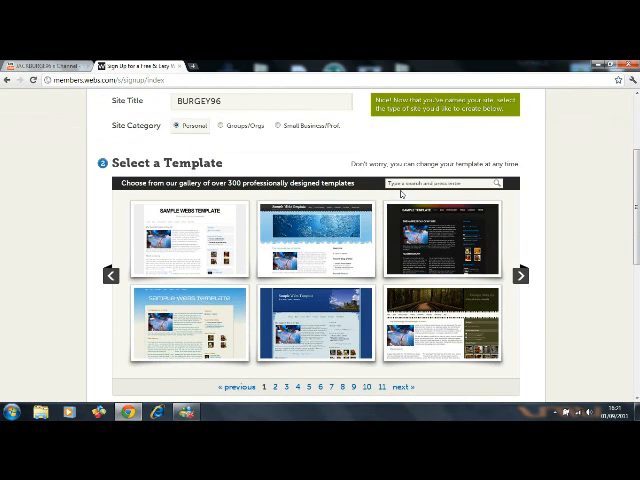
scroll("down", 3)
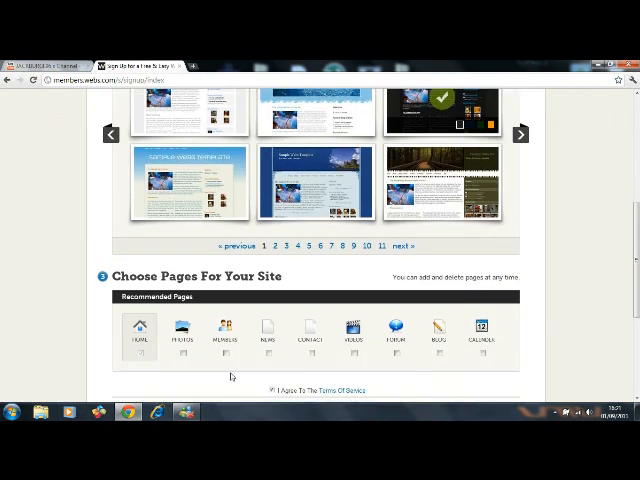
scroll("down", 3)
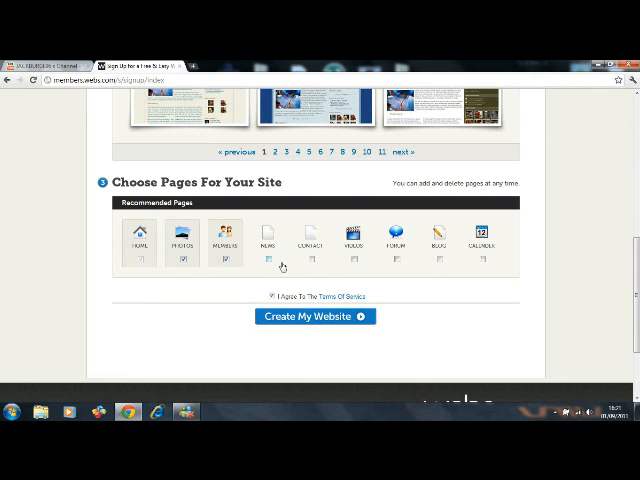
left_click(274, 259)
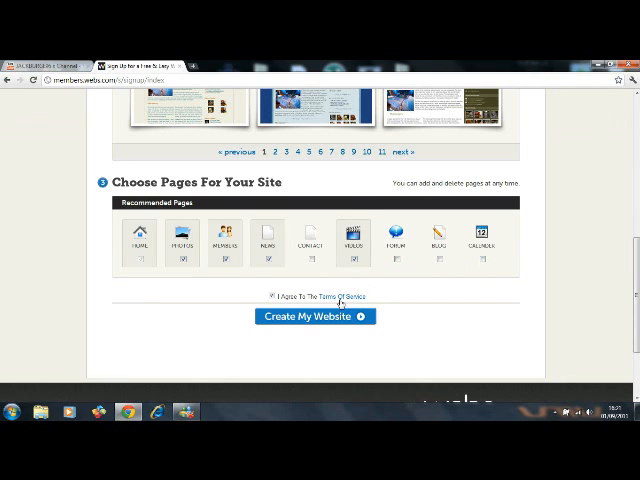
left_click(314, 315)
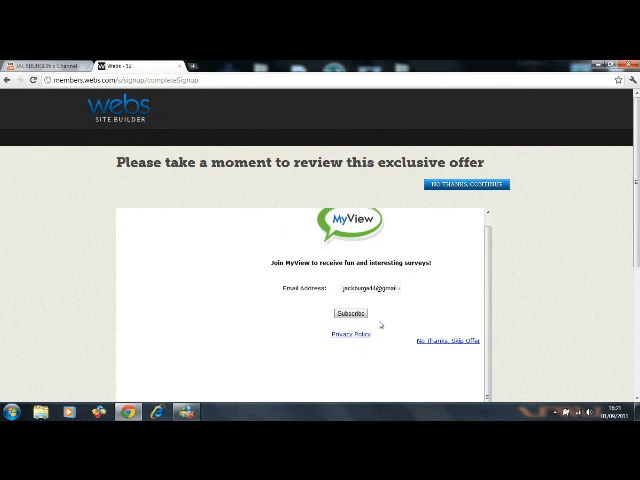
Step: Skip the MyView survey offer with 'No Thanks, Continue'
scroll("down", 3)
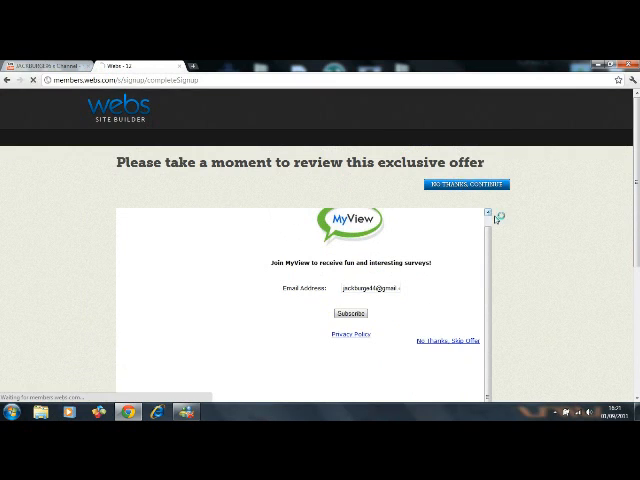
left_click(447, 340)
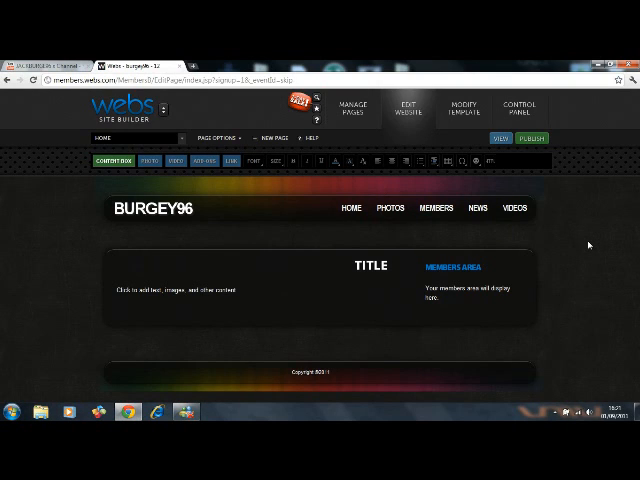
mouse_move(604, 197)
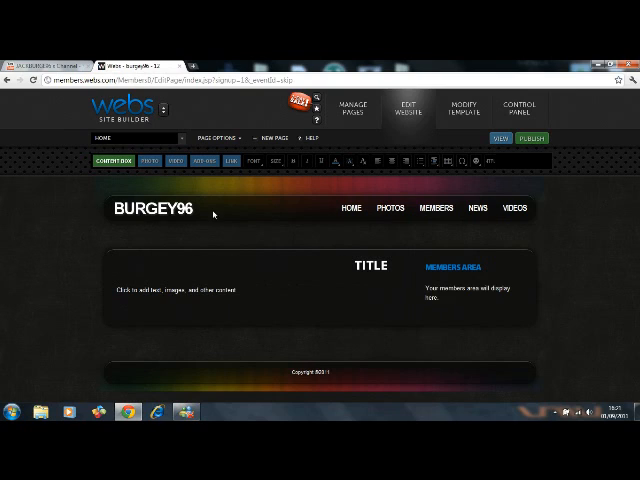
mouse_move(24, 253)
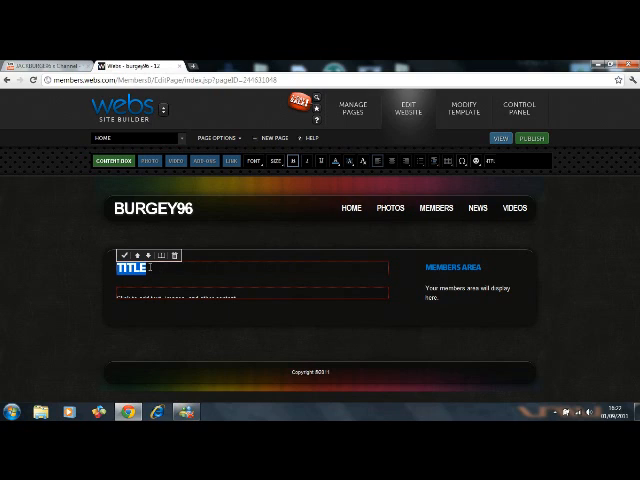
Step: Type the heading 'THIS IS MY OFFICIAL WEBSITE FOR MY YOU TUBE', deleting a typo
type("THIS")
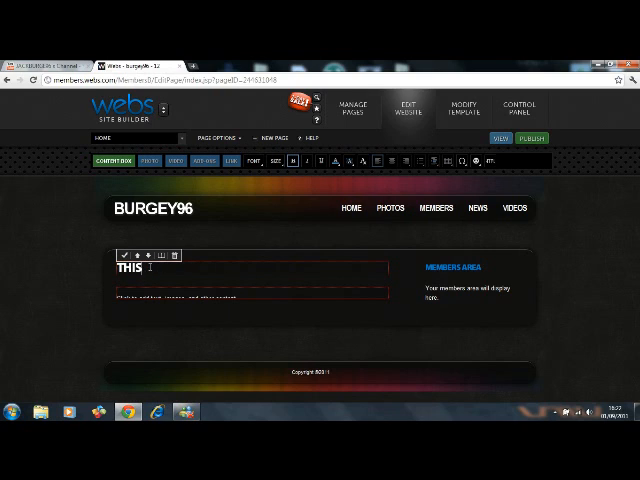
type("IS MY")
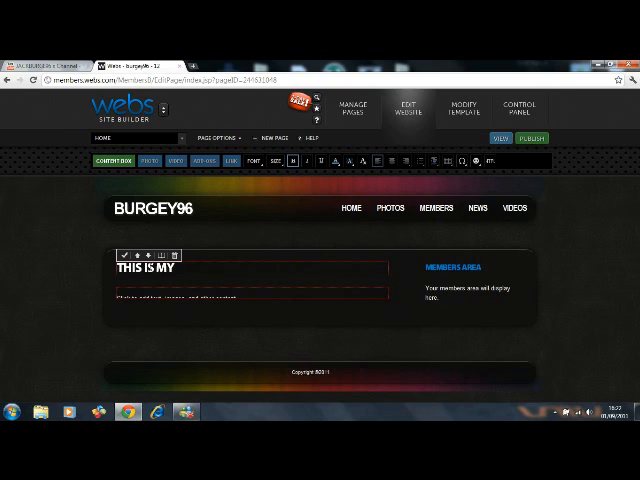
type("OFFICIAL WEBSITE FO")
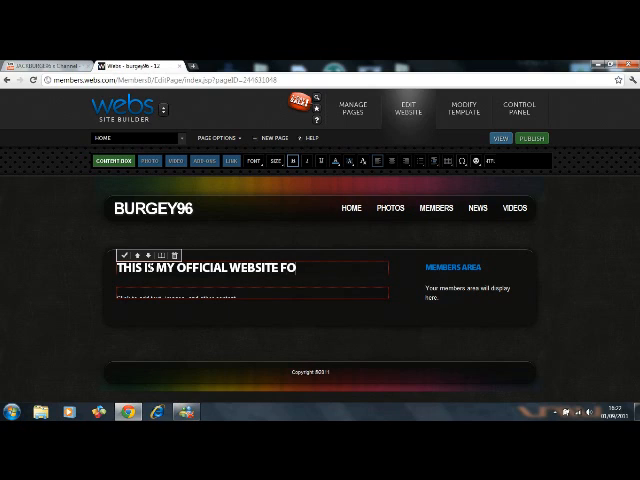
type("R")
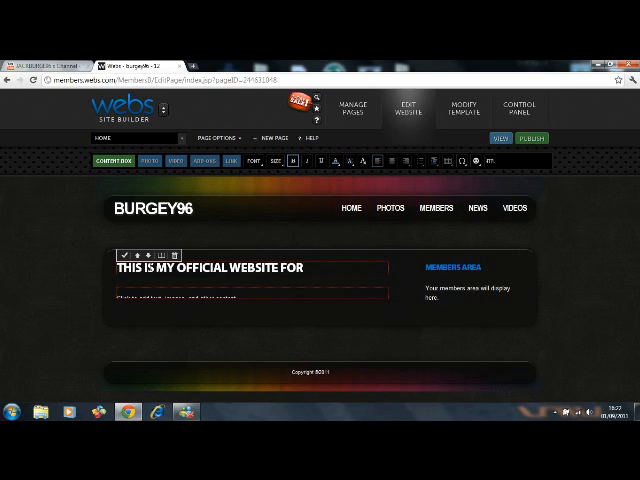
key("Backspace")
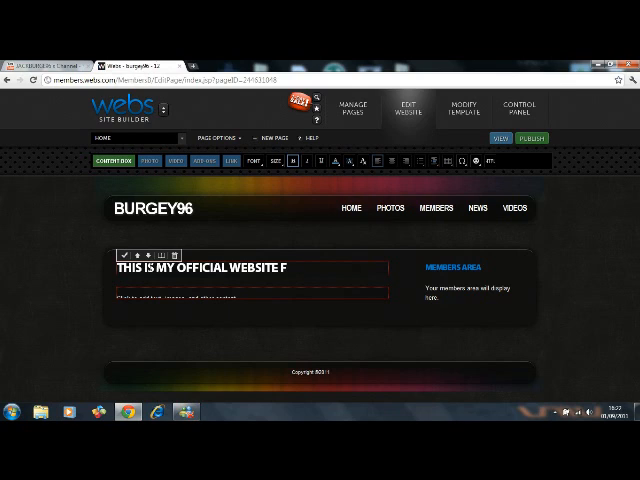
key("Backspace")
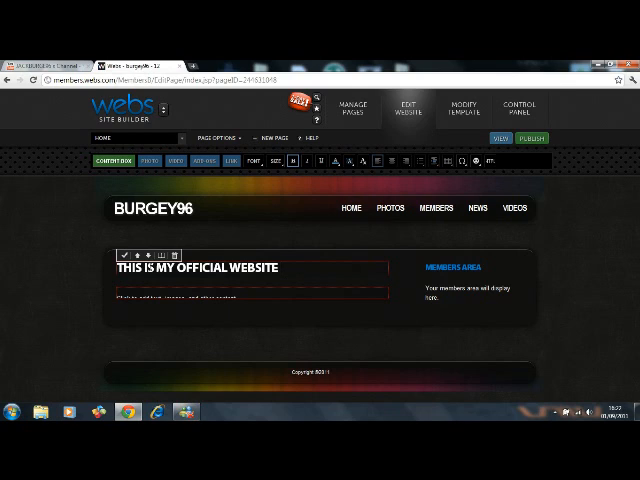
type("FOR")
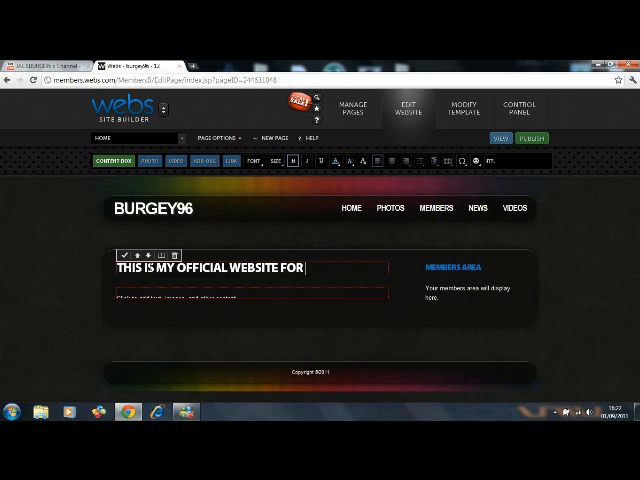
type("MY YOU")
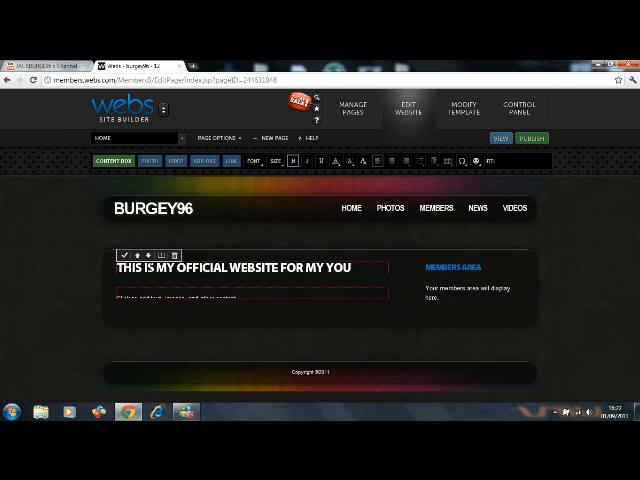
type("TUBE")
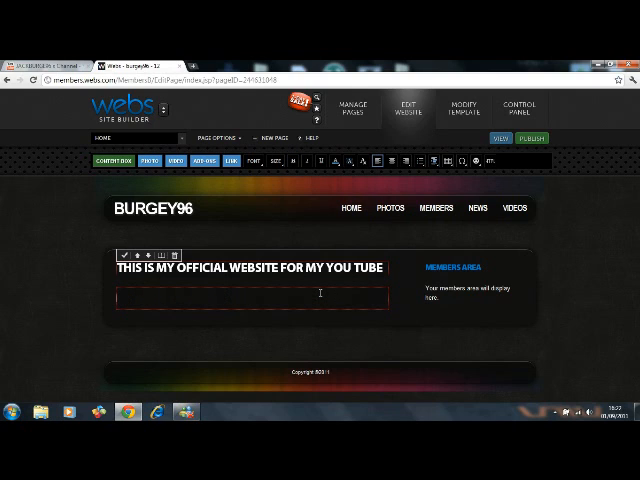
Step: Begin the description: all you need to know about upcoming videos on my channel
type("This website will tell yo")
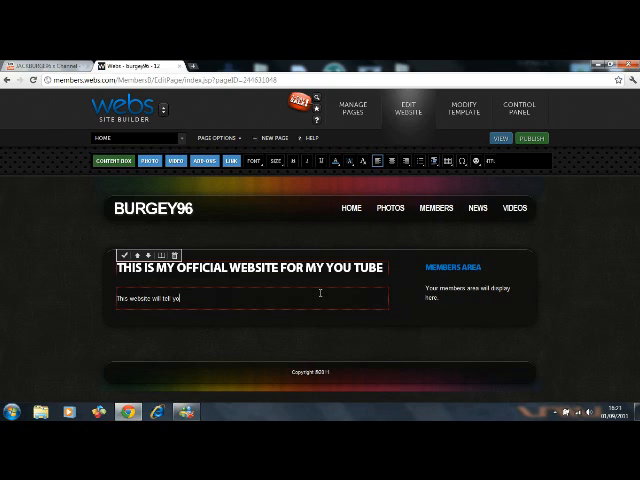
type("all you")
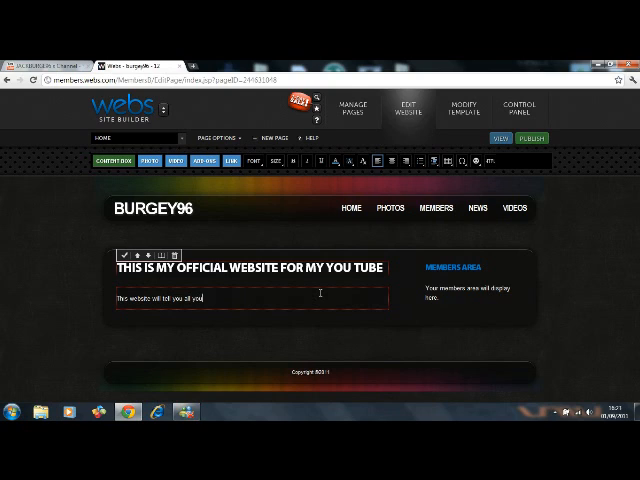
type("need to")
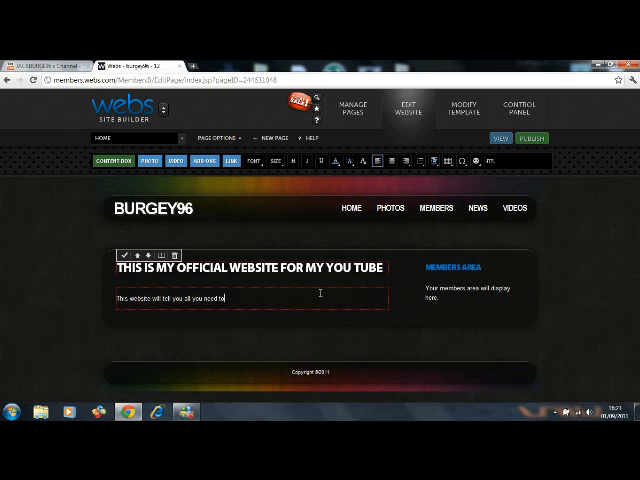
type("know about us")
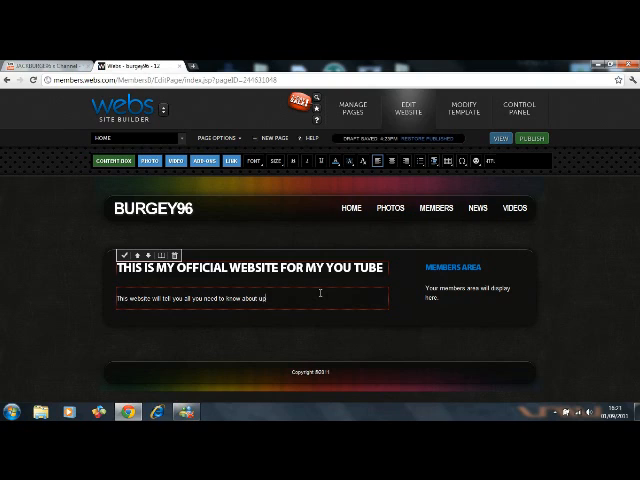
type("upcoming")
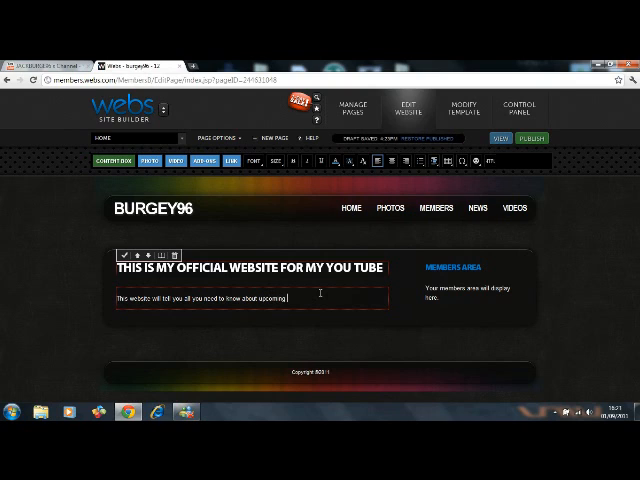
type("videos")
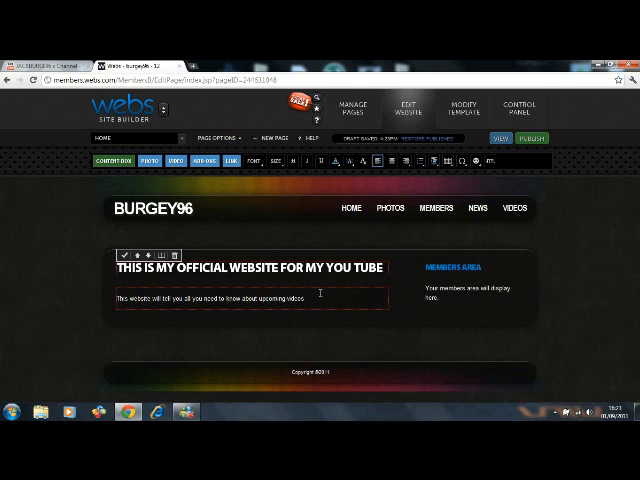
type("on my channel and will have a")
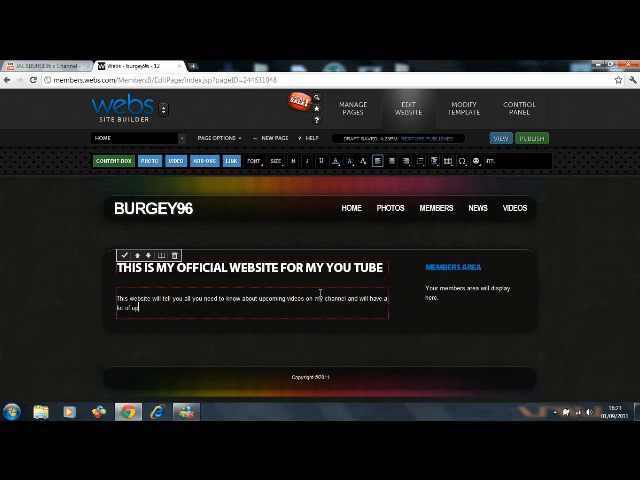
Step: Add the upcoming gaming and sporting news and the invitation to become an official member
type("upcoming gaming and sporting.")
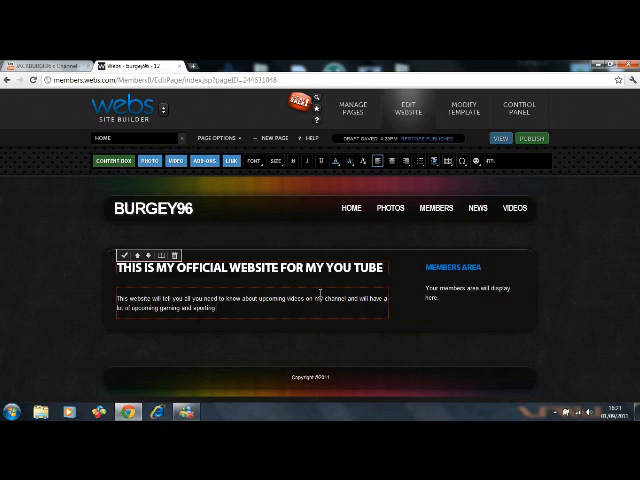
type("news")
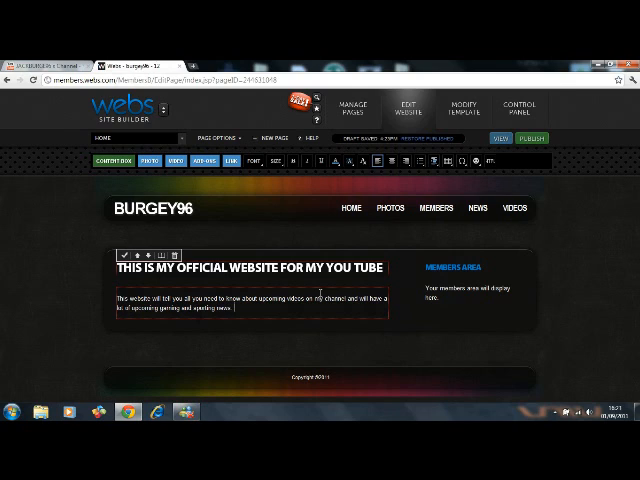
type("Also you can")
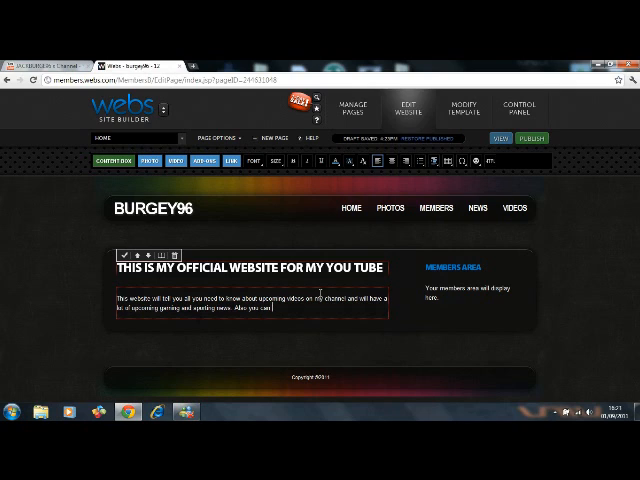
type("become an official member and watch my")
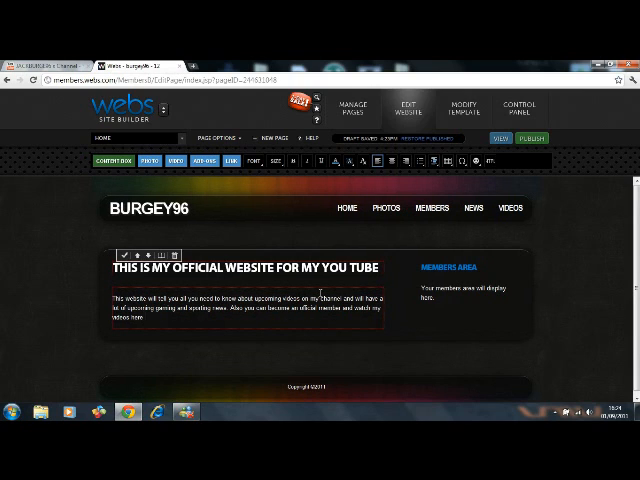
type("too")
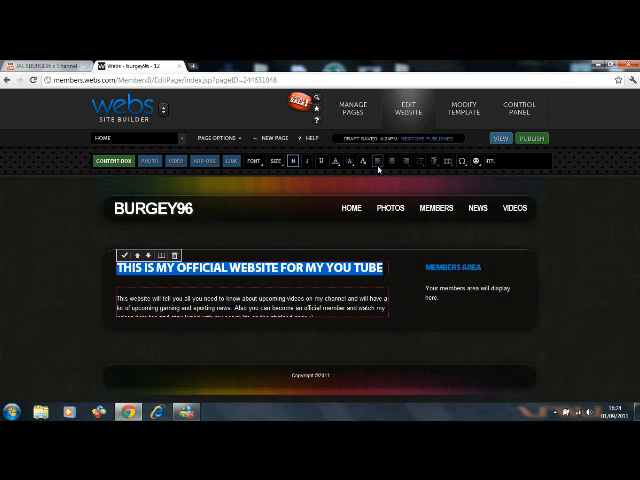
mouse_move(345, 162)
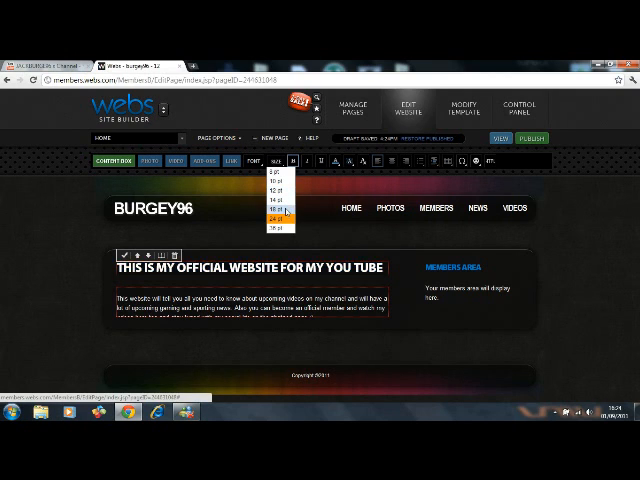
Step: Set the heading to 24 pt and center the heading and paragraph
left_click(280, 218)
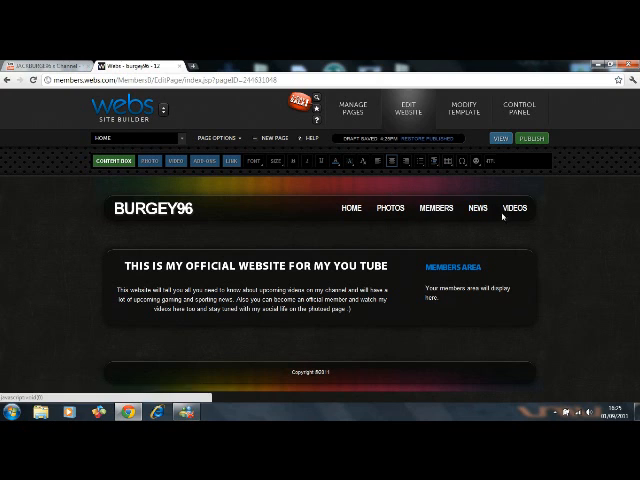
Step: Open the Videos page, then open and cancel the Add Video form
left_click(515, 208)
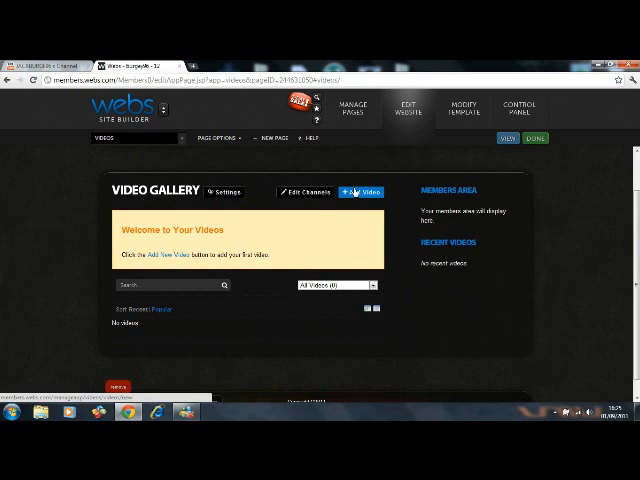
left_click(359, 191)
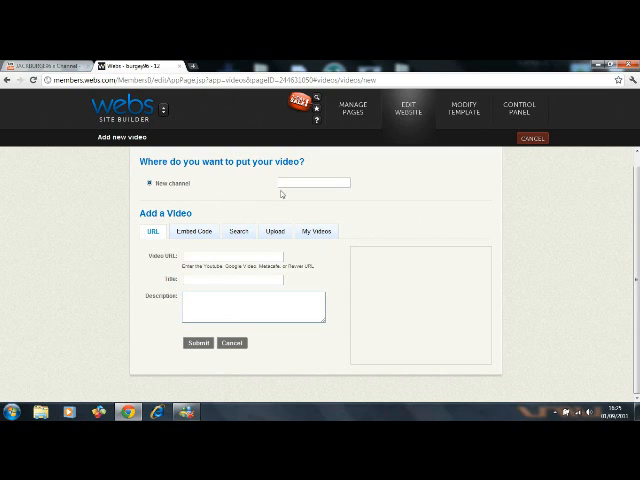
left_click(312, 183)
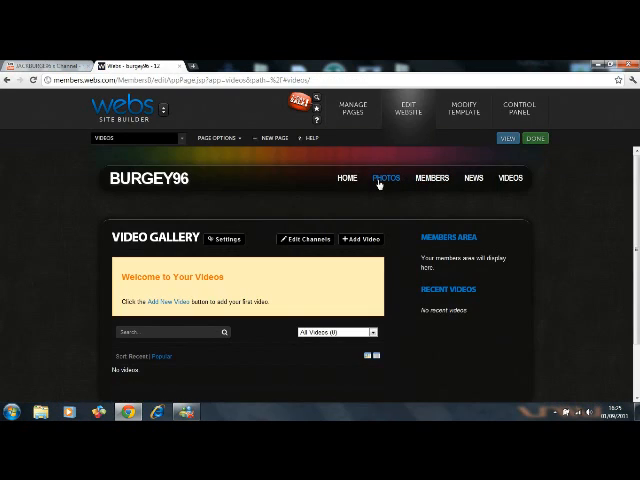
Step: Open the Photos page, then open and cancel the Add Photos form
left_click(385, 178)
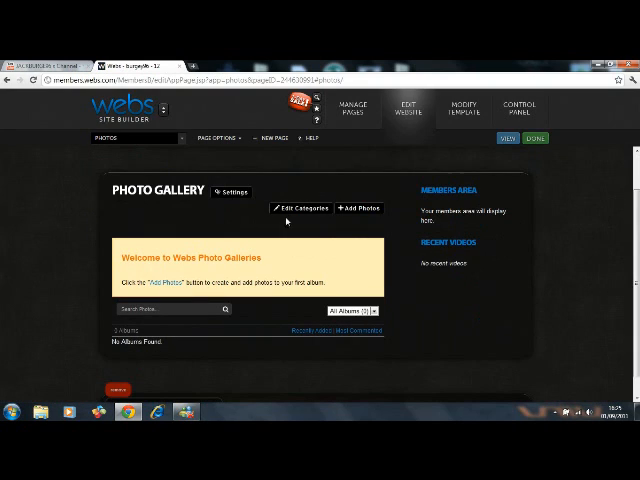
left_click(357, 208)
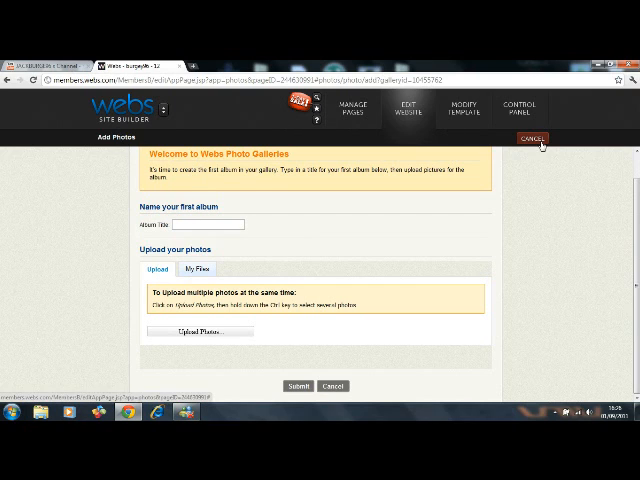
left_click(532, 138)
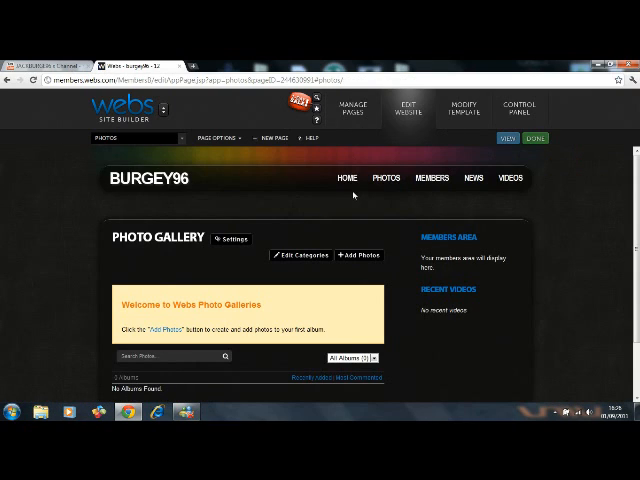
mouse_move(386, 189)
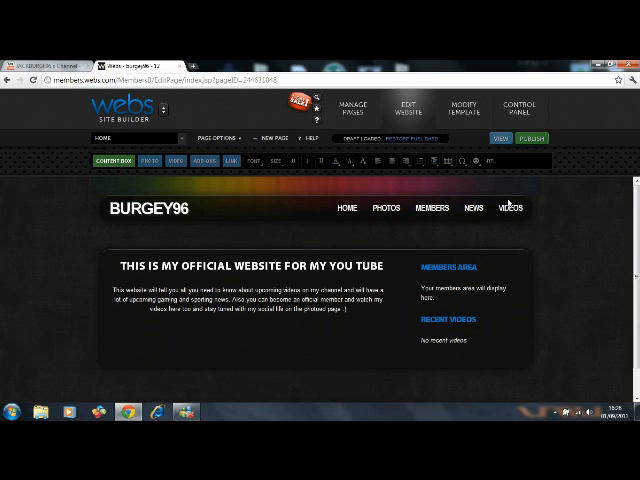
mouse_move(549, 222)
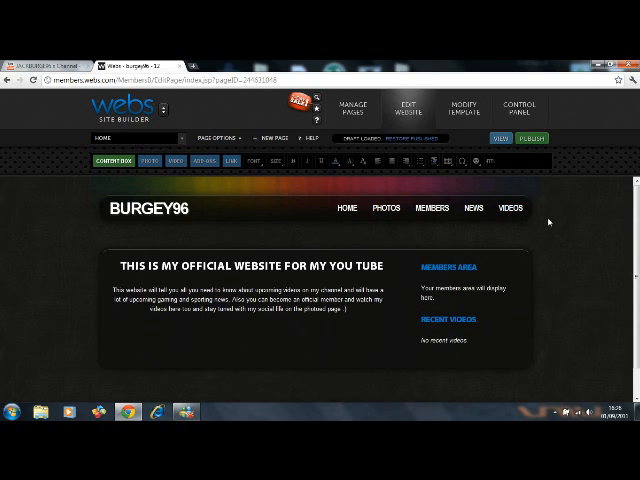
mouse_move(553, 224)
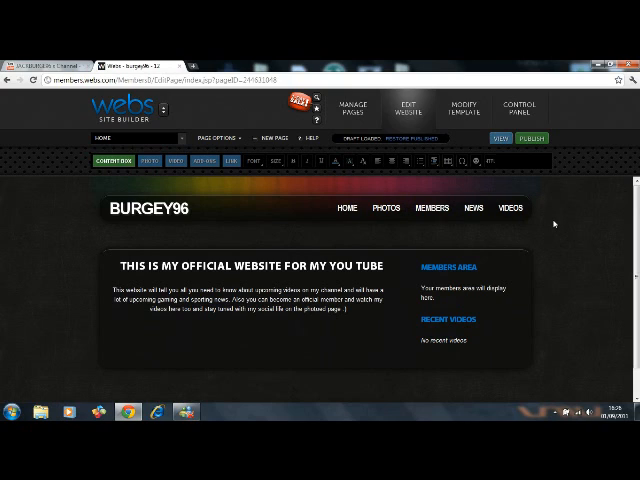
Step: Scroll down the BURGEY96 homepage to view the centred heading, description paragraph and copyright footer
scroll("down", 3)
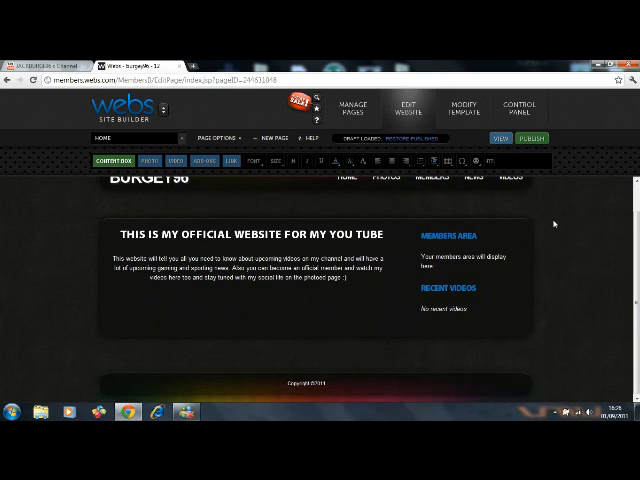